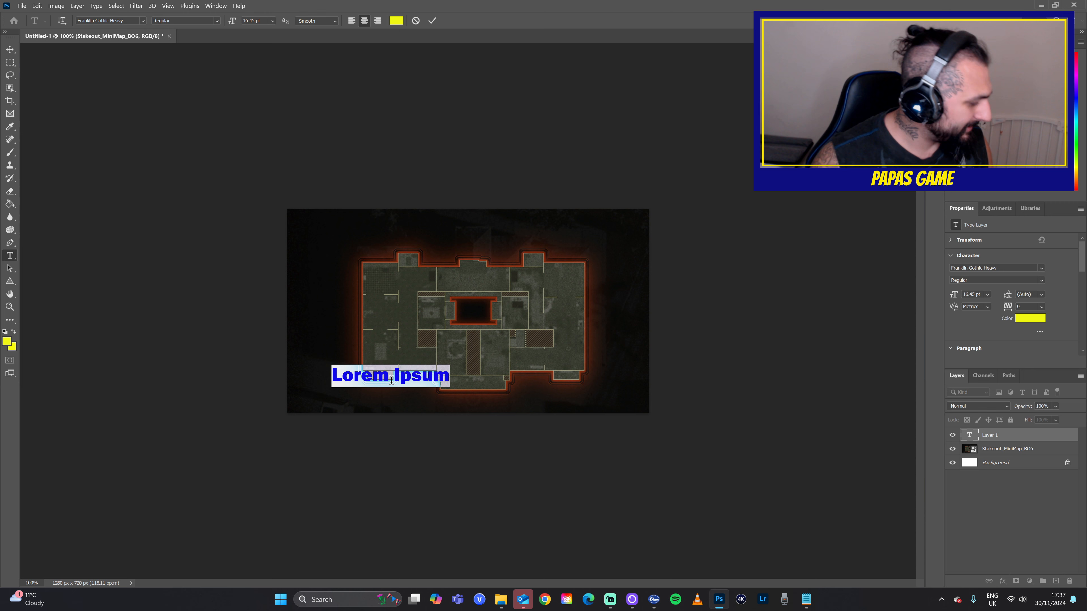
# Add a yellow SNIPING D***HEAD label over the map's lower zone
pyautogui.write('SNIPING d')
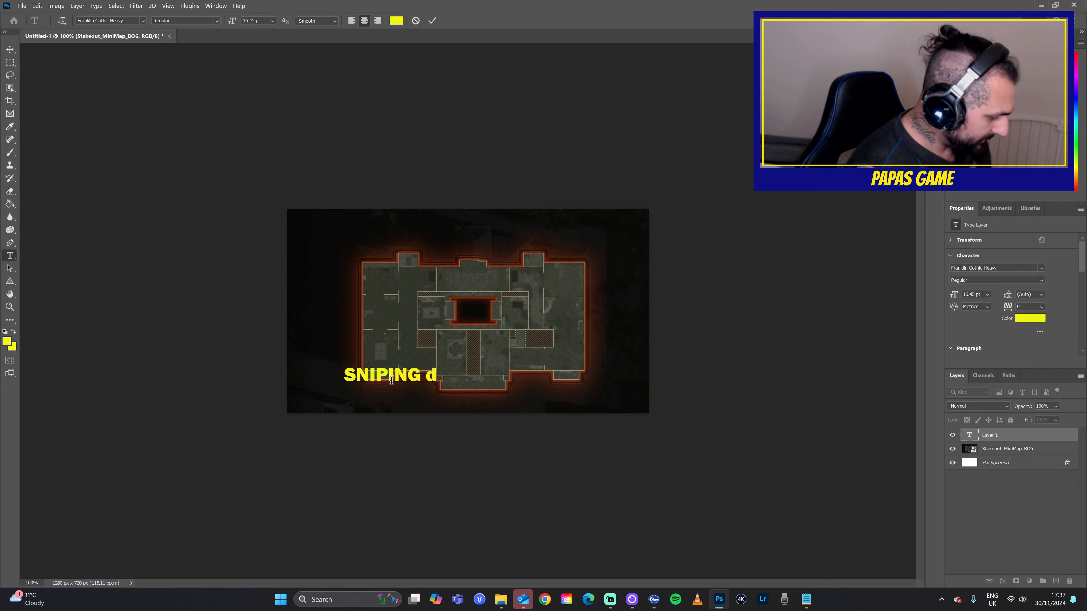
pyautogui.write('D')
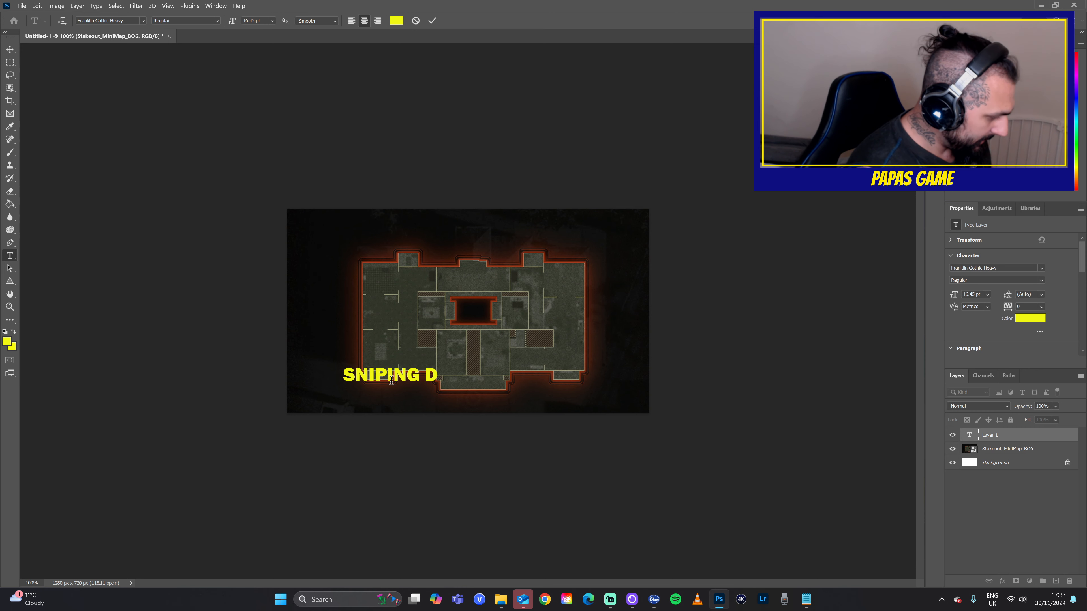
pyautogui.write('**')
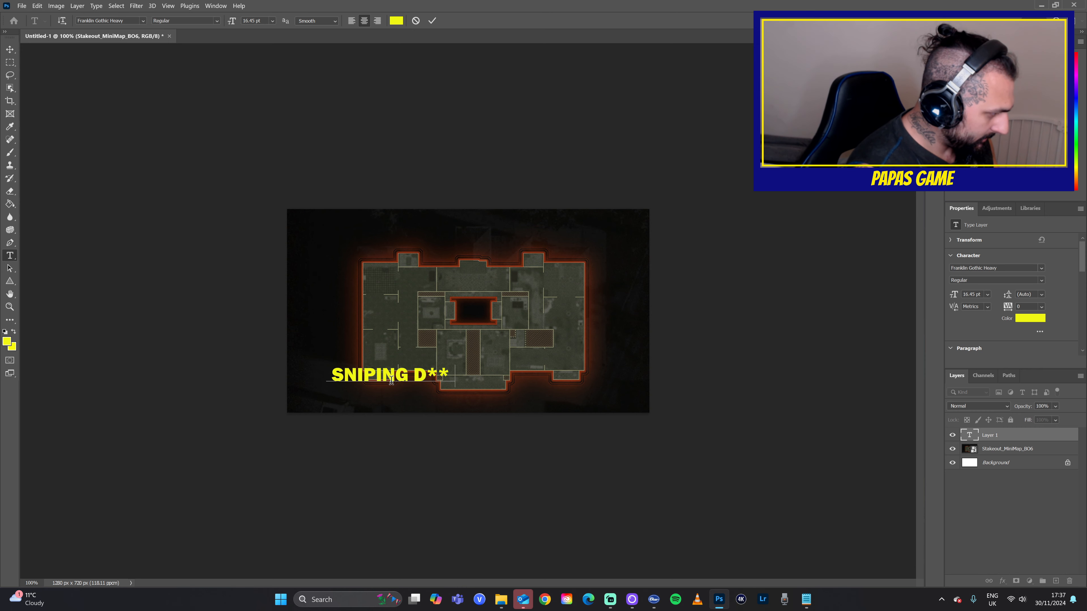
pyautogui.write('HEAD')
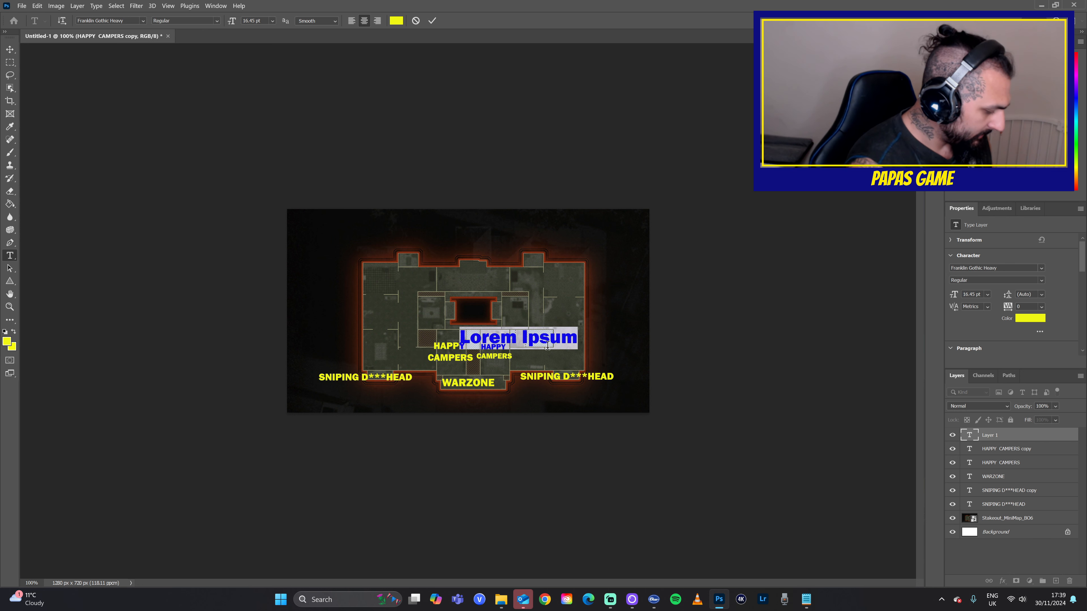
# Add an ALIEN ISOLATION label over the map's central zone
pyautogui.write('A')
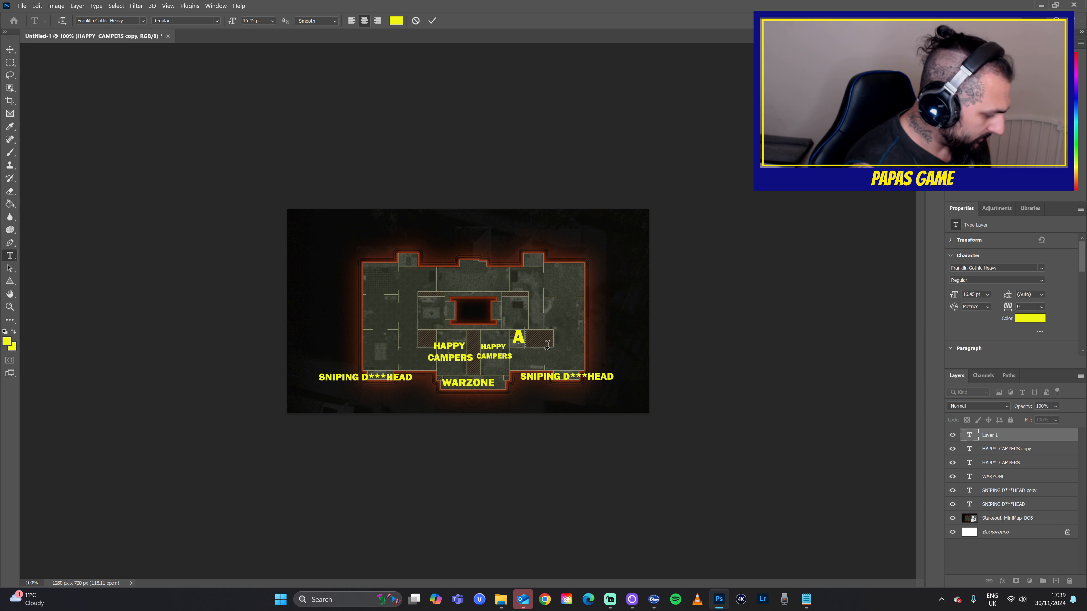
pyautogui.write('LIEN')
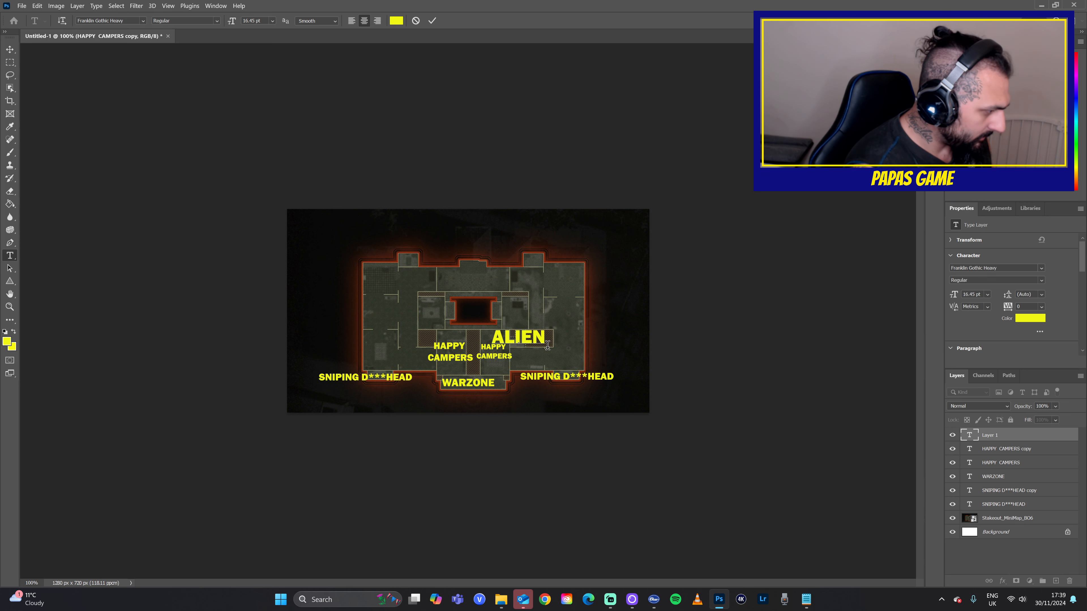
pyautogui.write('ISOLATION')
pyautogui.write('GRENADE OLYMPICS')
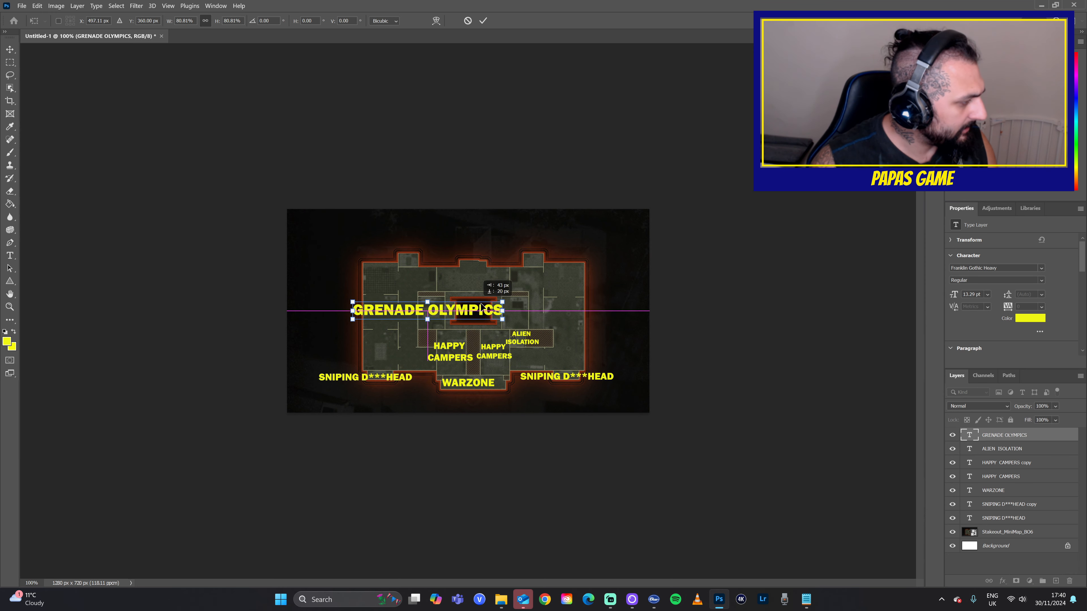
# Add a MELEE SWEAT VALLEY label on the left and resize it
pyautogui.write('MELEE')
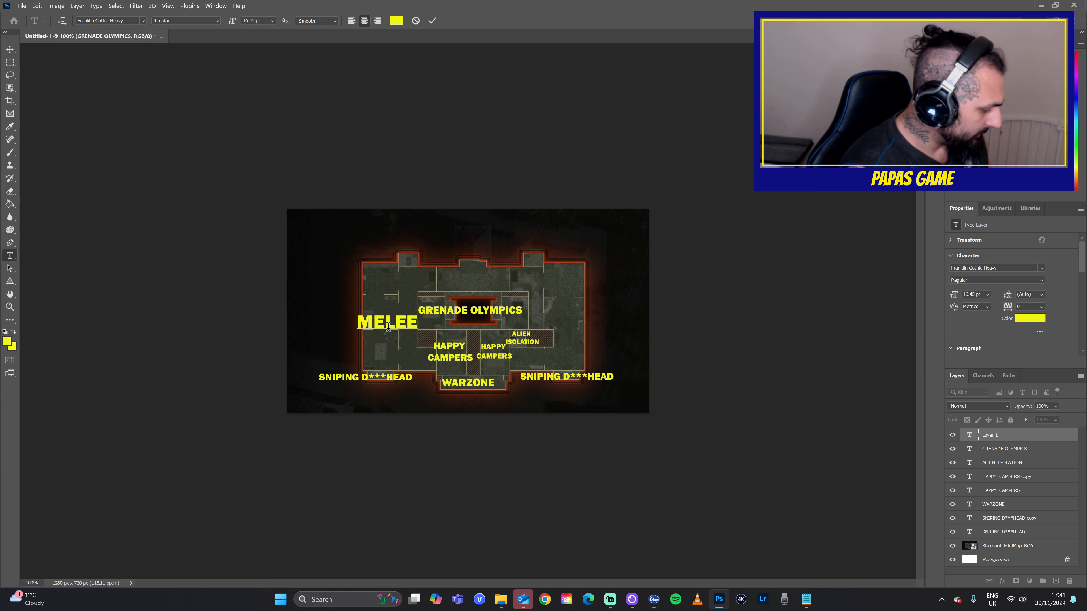
pyautogui.write('SWEAT')
pyautogui.write('VALLEY')
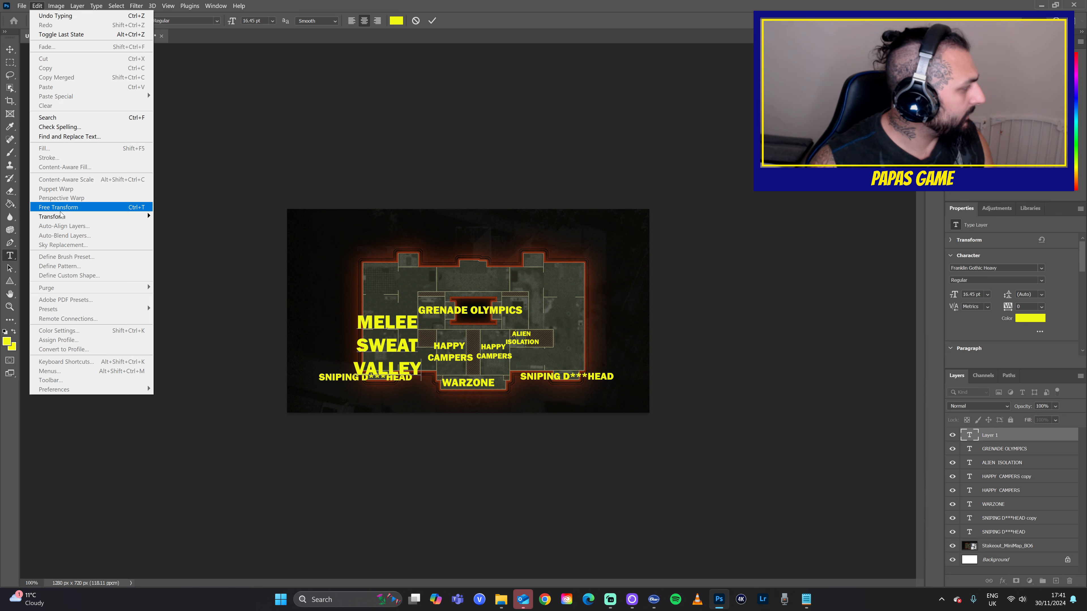
pyautogui.click(58, 206)
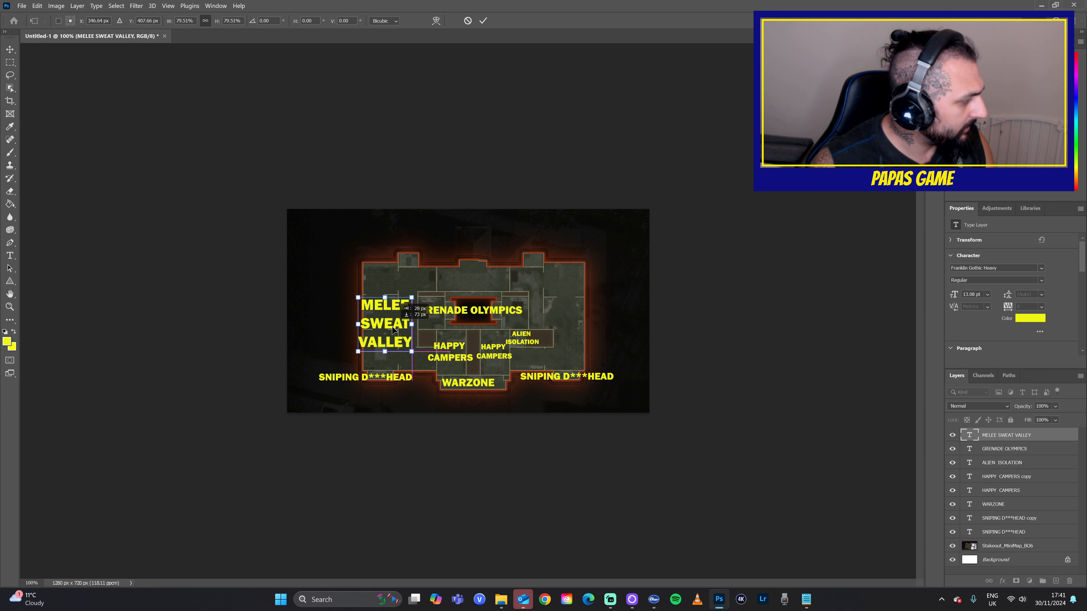
# Add a SNIPEY AH*** label and place it at the map's top-left
pyautogui.write('SNIPEY AH***')
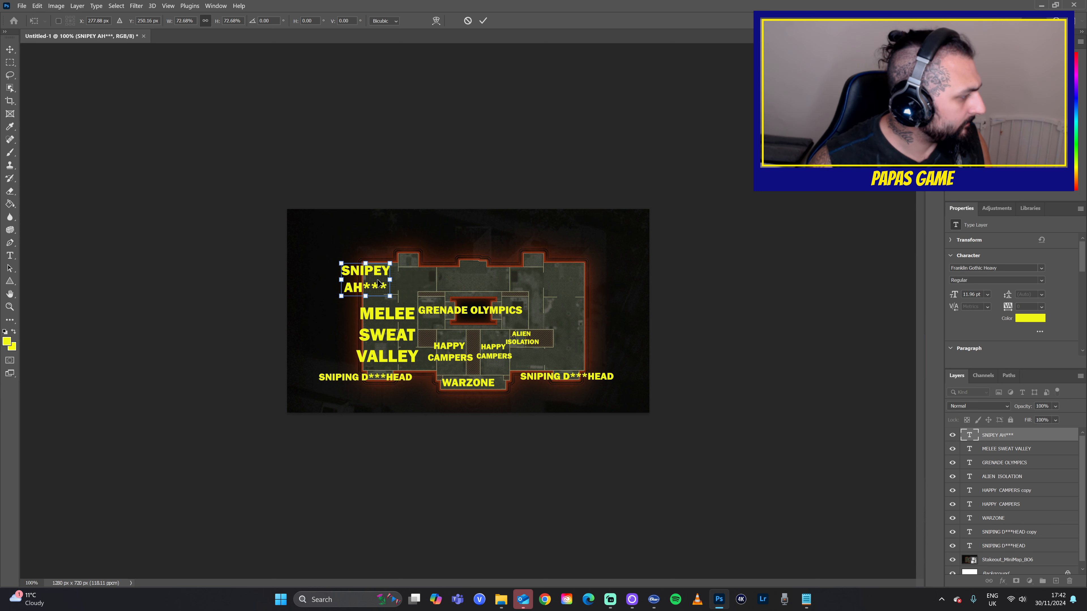
pyautogui.moveTo(364, 277); pyautogui.dragTo(378, 288)
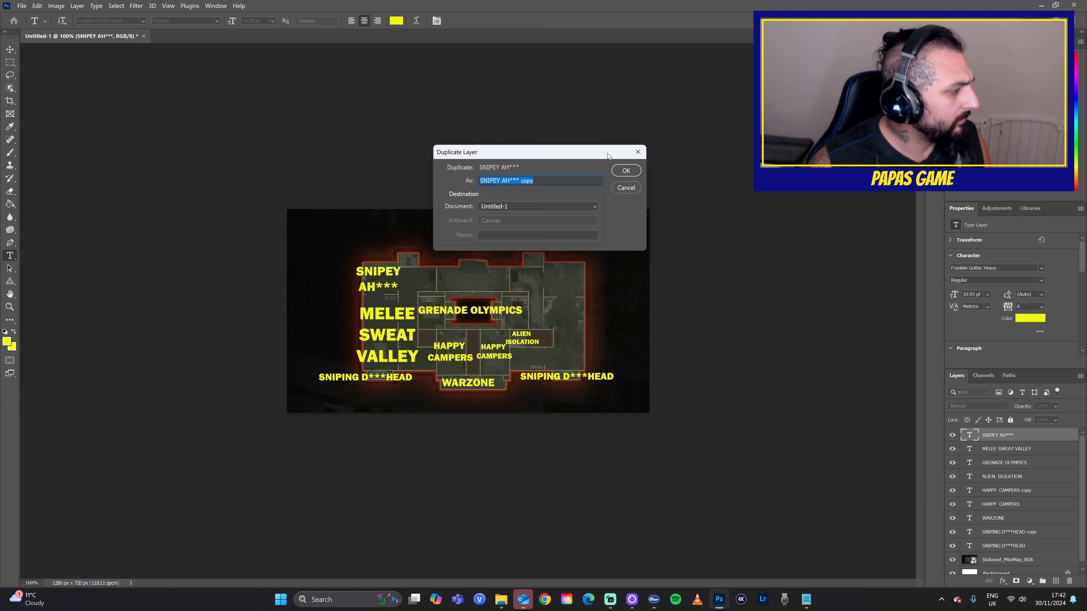
# Duplicate the SNIPEY AH*** label and move the copy to the map's top-right
pyautogui.click(624, 170)
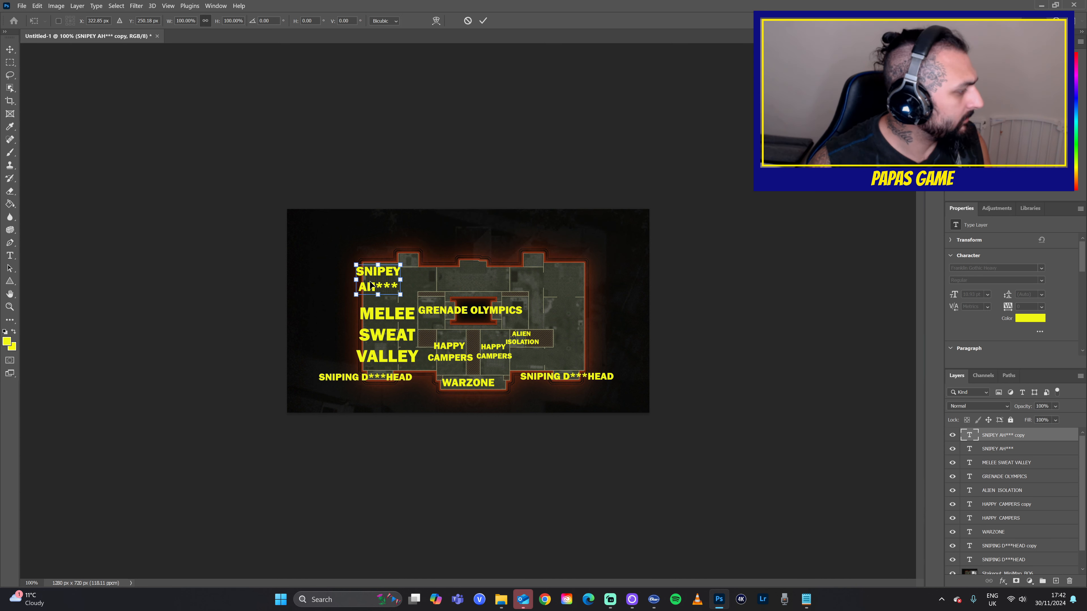
pyautogui.moveTo(378, 278); pyautogui.dragTo(562, 278)
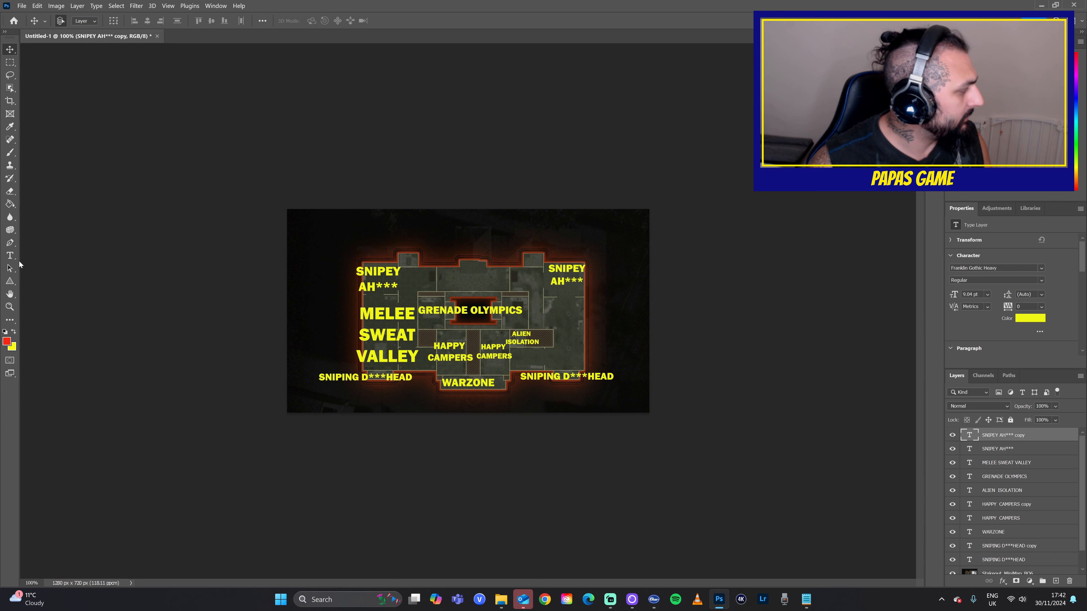
# Add a red DEATH label at the map's top centre
pyautogui.click(464, 270)
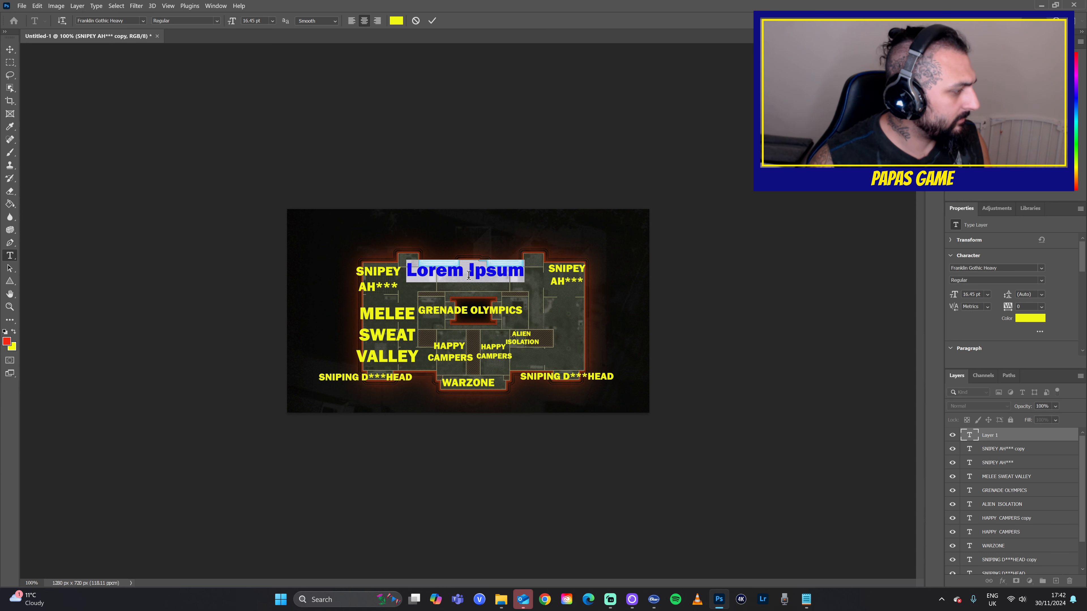
pyautogui.write('D')
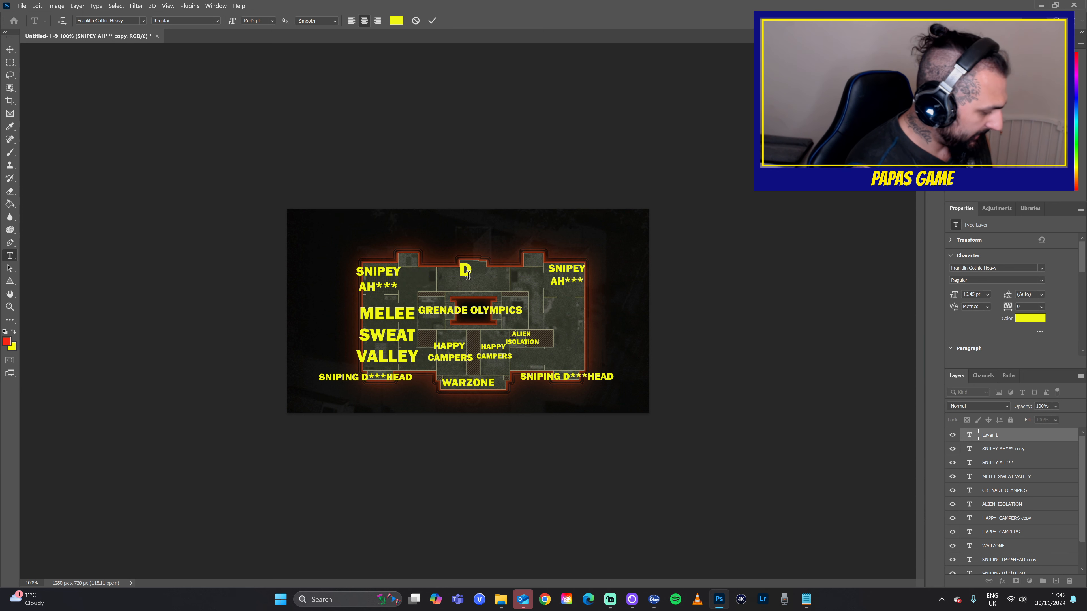
pyautogui.write('EATH')
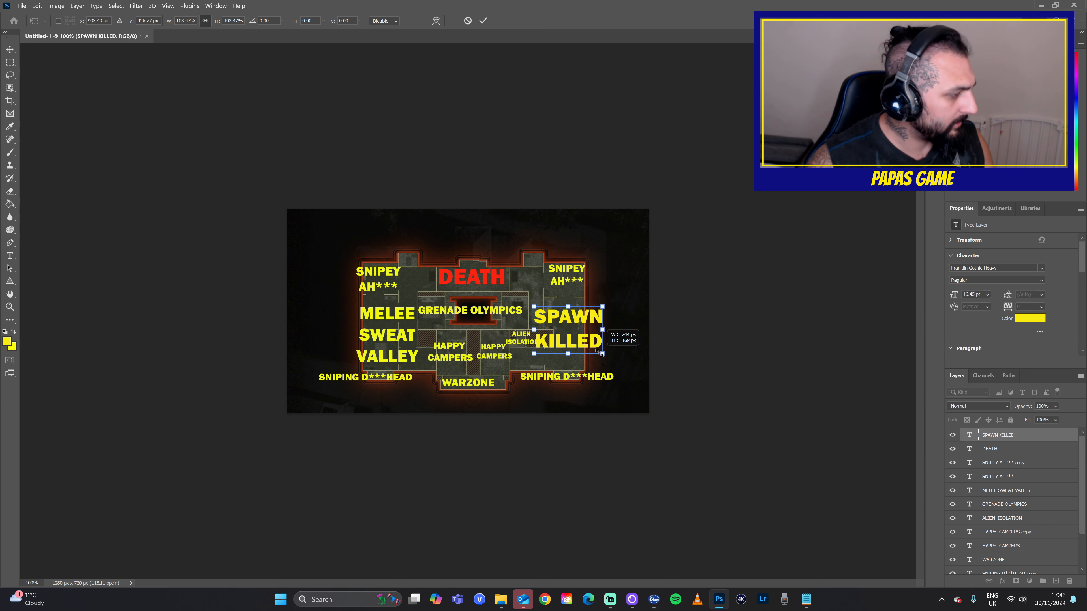
# Shrink SPAWN KILLED on the right and place SPRING MINE below ALIEN ISOLATION
pyautogui.moveTo(602, 353); pyautogui.dragTo(590, 344)
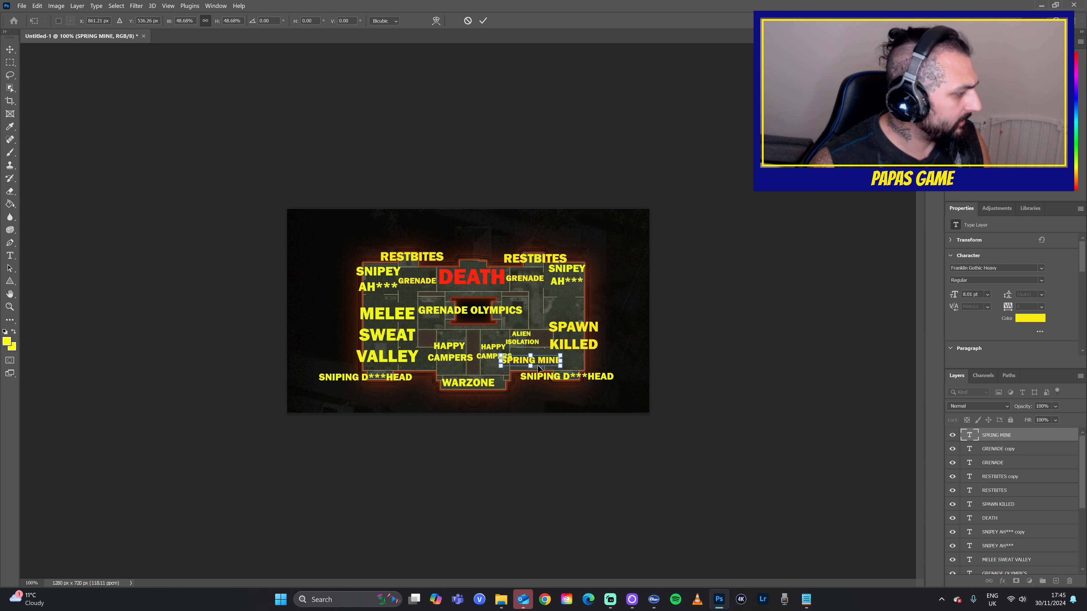
pyautogui.moveTo(531, 360); pyautogui.dragTo(534, 363)
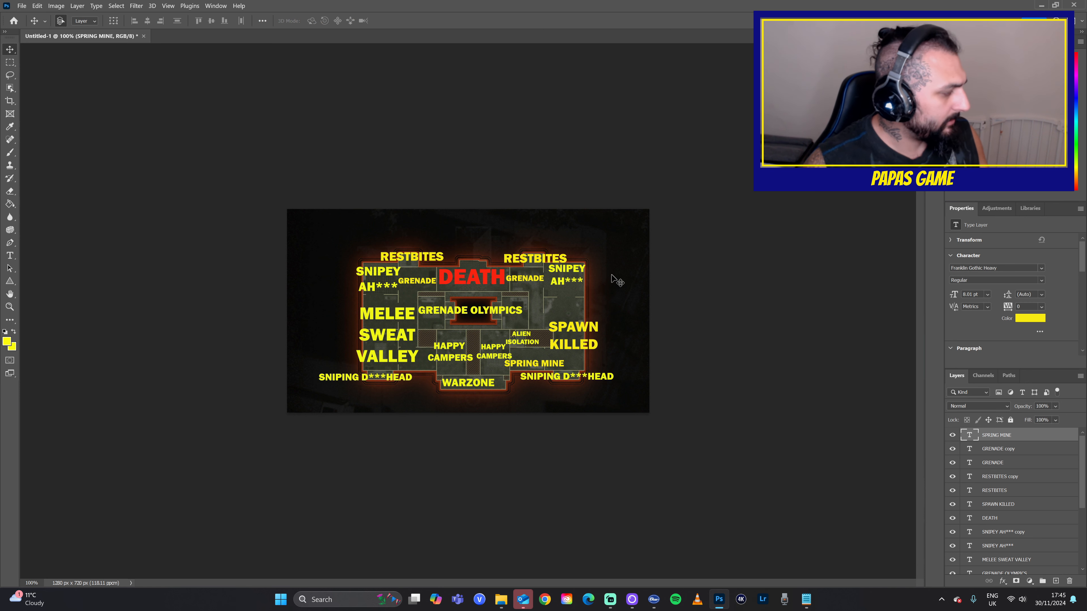
pyautogui.moveTo(462, 253)
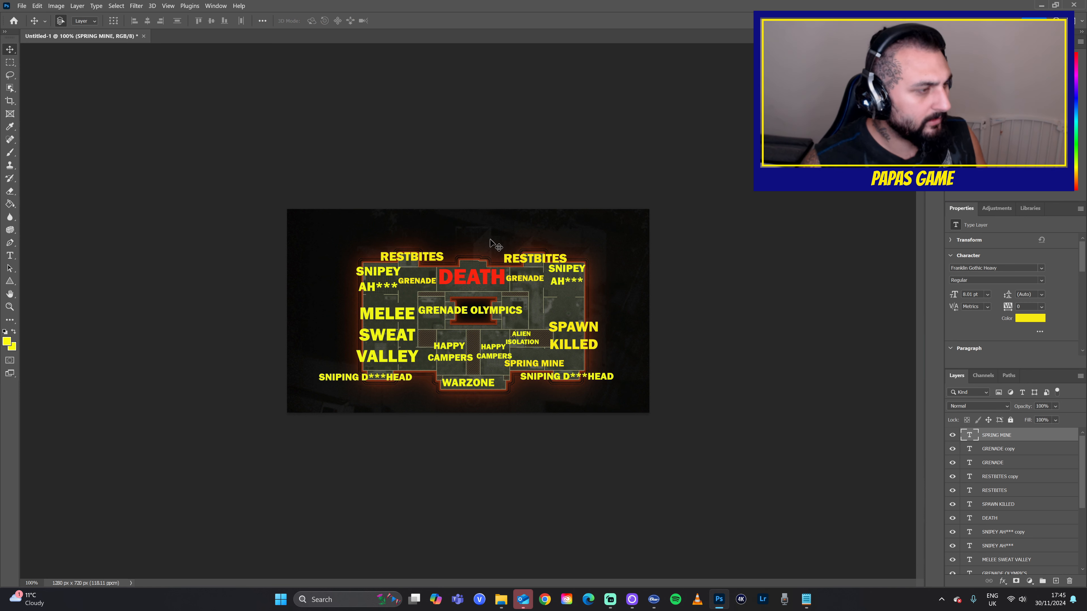
# Start a new placeholder text layer above the map's top edge for the title
pyautogui.click(11, 255)
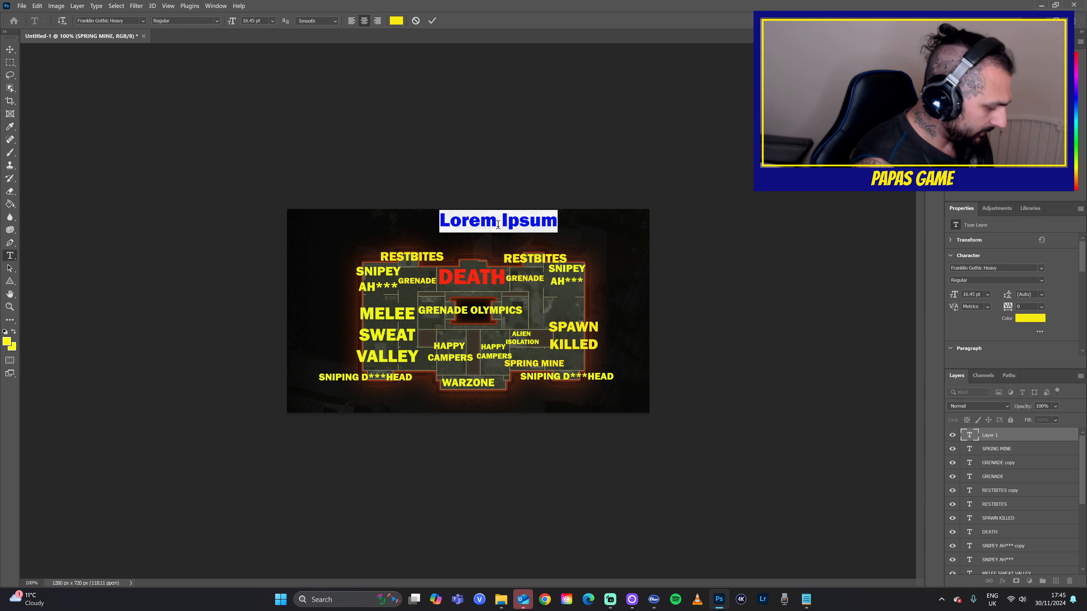
# Title the map THE STAKEOUT ECO SYSTEM above its top edge
pyautogui.write('THE')
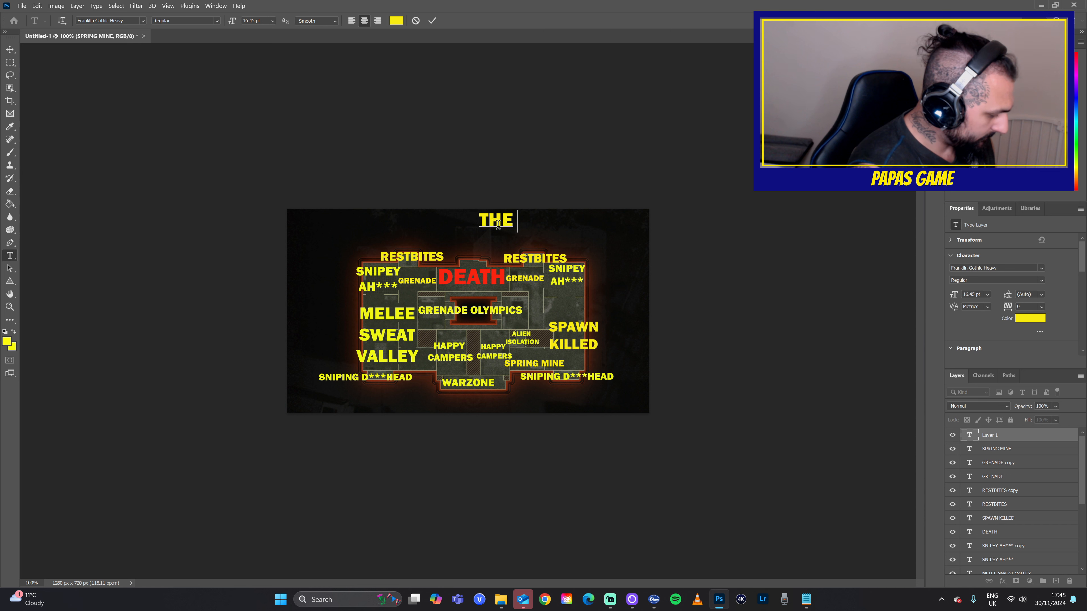
pyautogui.write('STAKEOUT ECO SYSTEM')
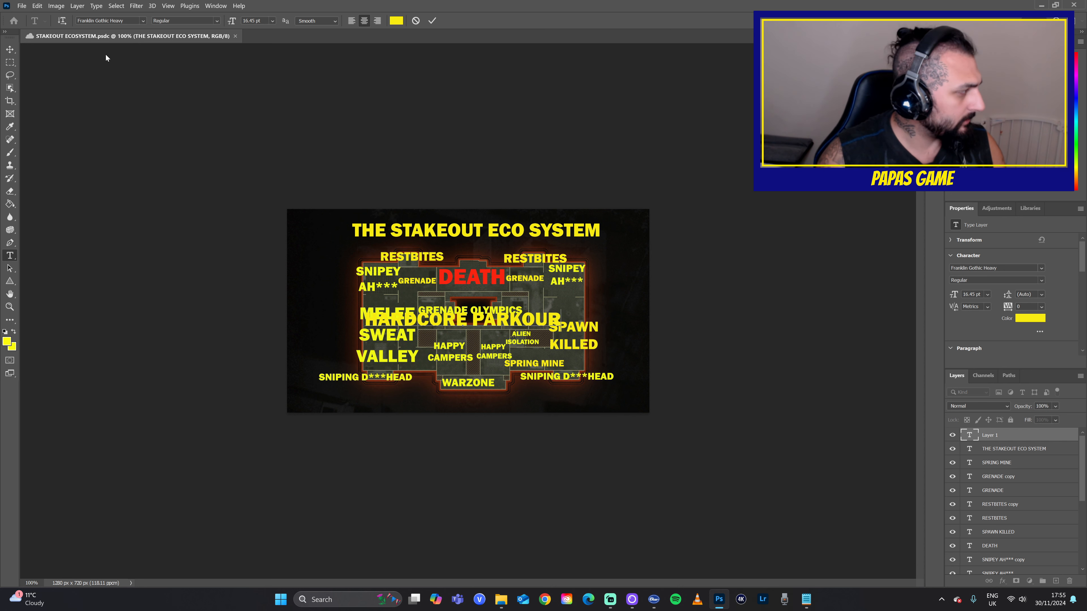
pyautogui.click(37, 6)
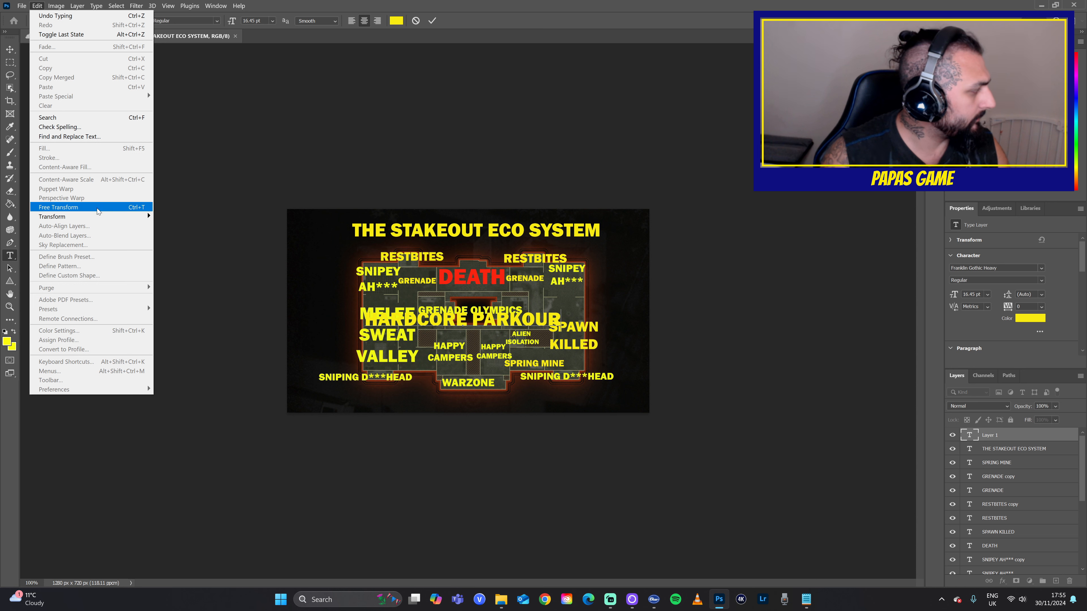